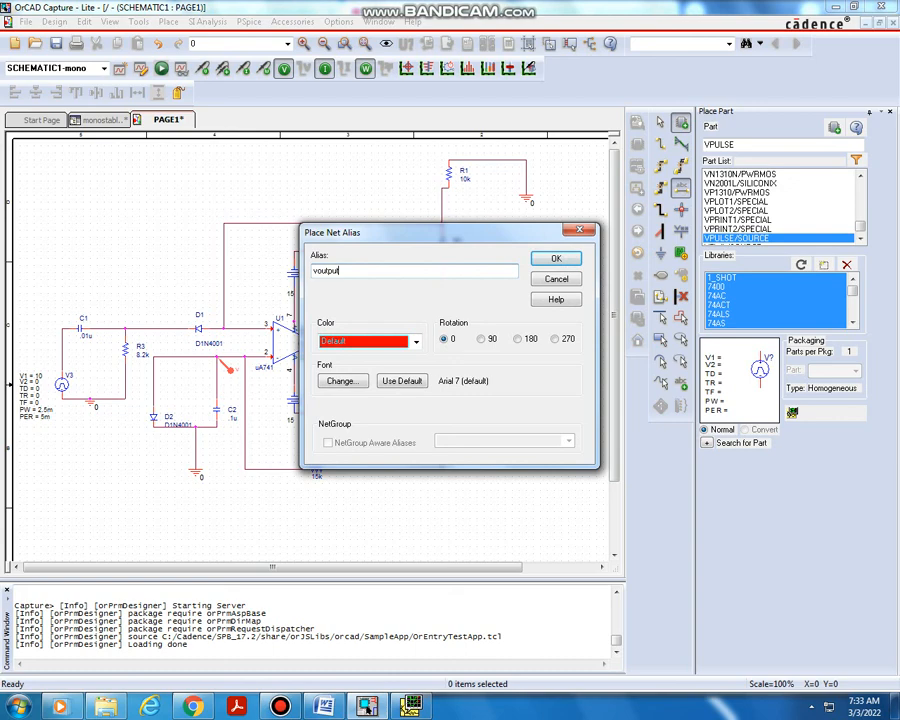
- Confirm the 'voutput' alias and attach it to the op-amp output wire
{"action": "left_click", "coordinate": [556, 258]}
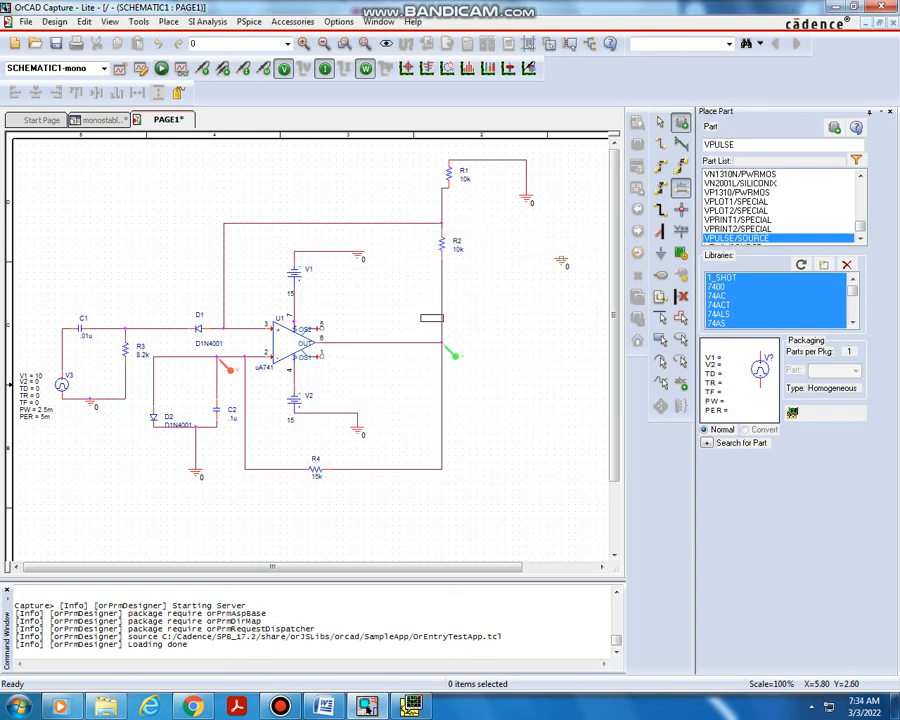
{"action": "mouse_move", "coordinate": [450, 355]}
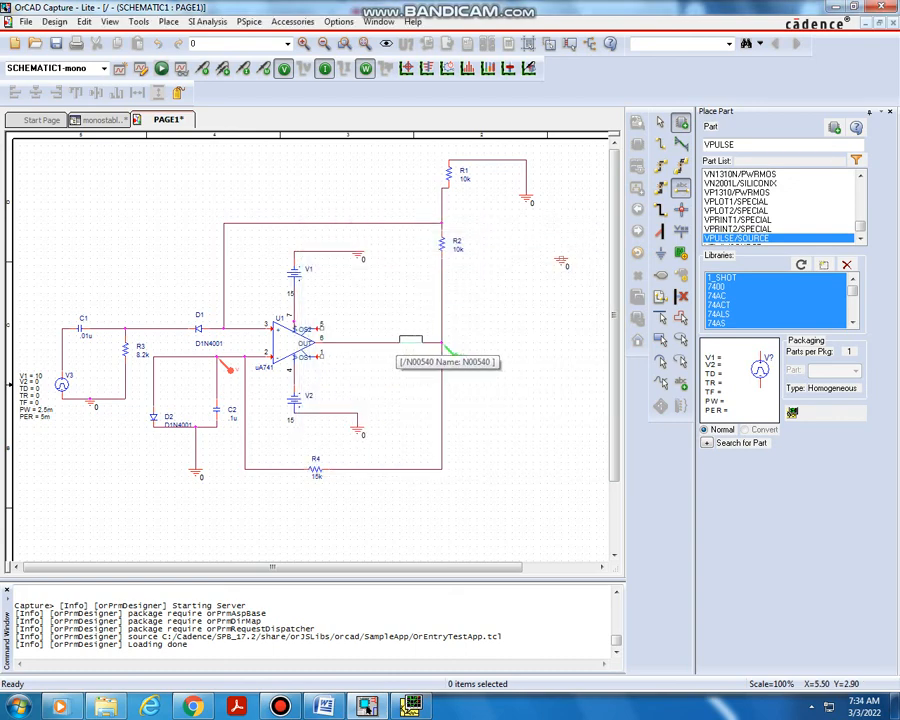
{"action": "left_click", "coordinate": [410, 340]}
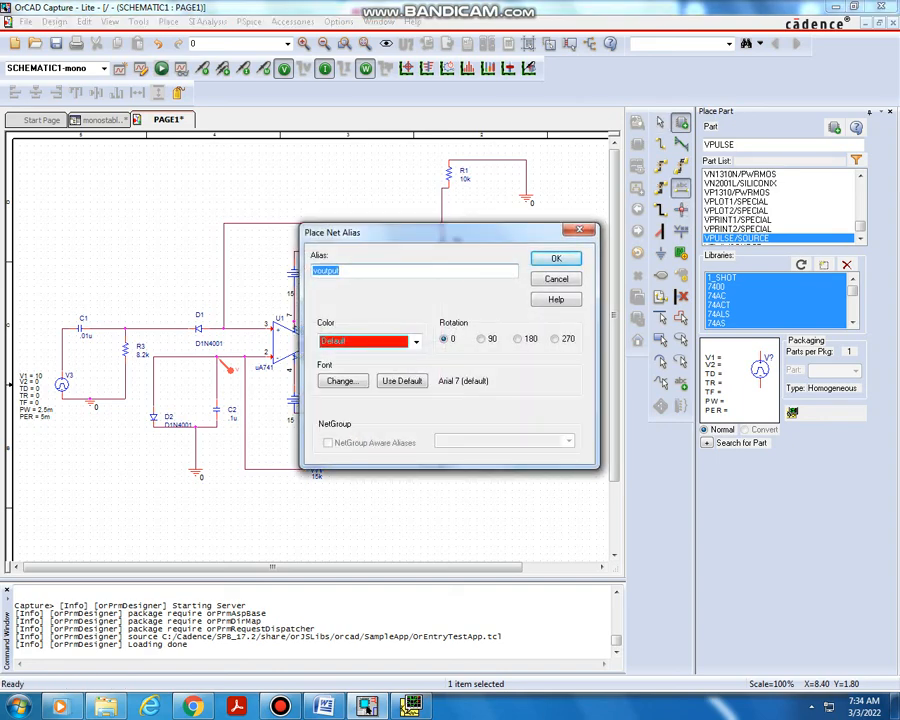
- Enter the capacitor node alias name and confirm it
{"action": "type", "text": "vd"}
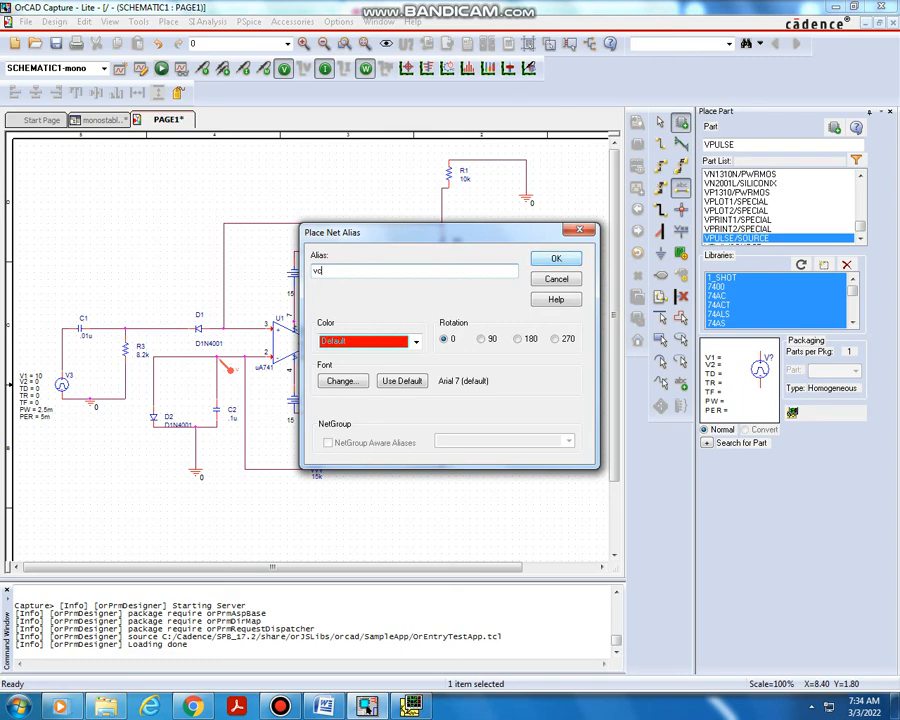
{"action": "left_click", "coordinate": [556, 258]}
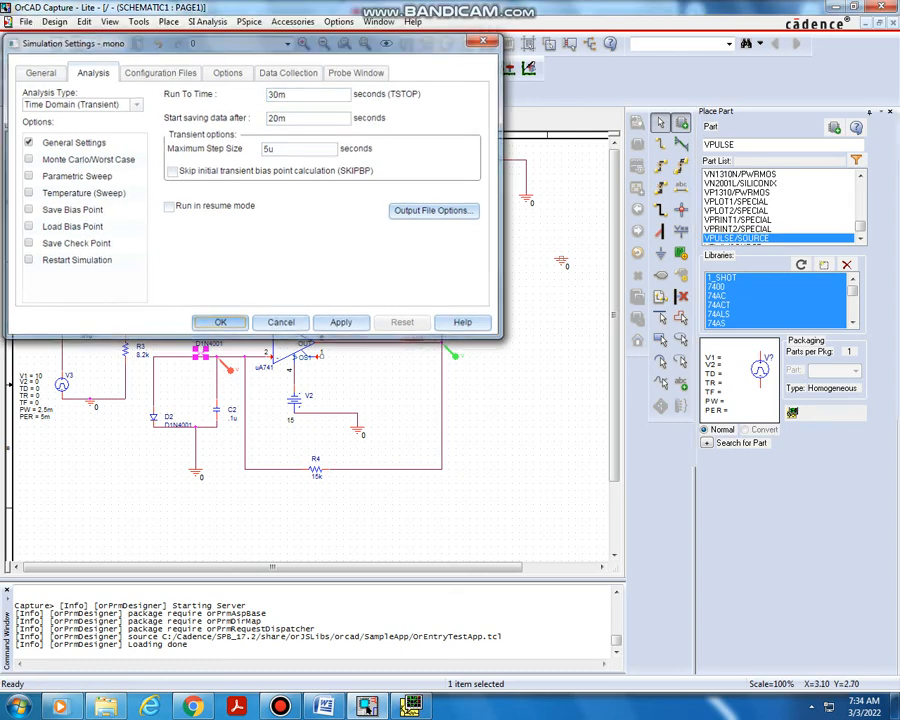
- Accept the 30 ms transient settings (save from 20 ms, 5u step) and run PSpice
{"action": "left_click", "coordinate": [220, 322]}
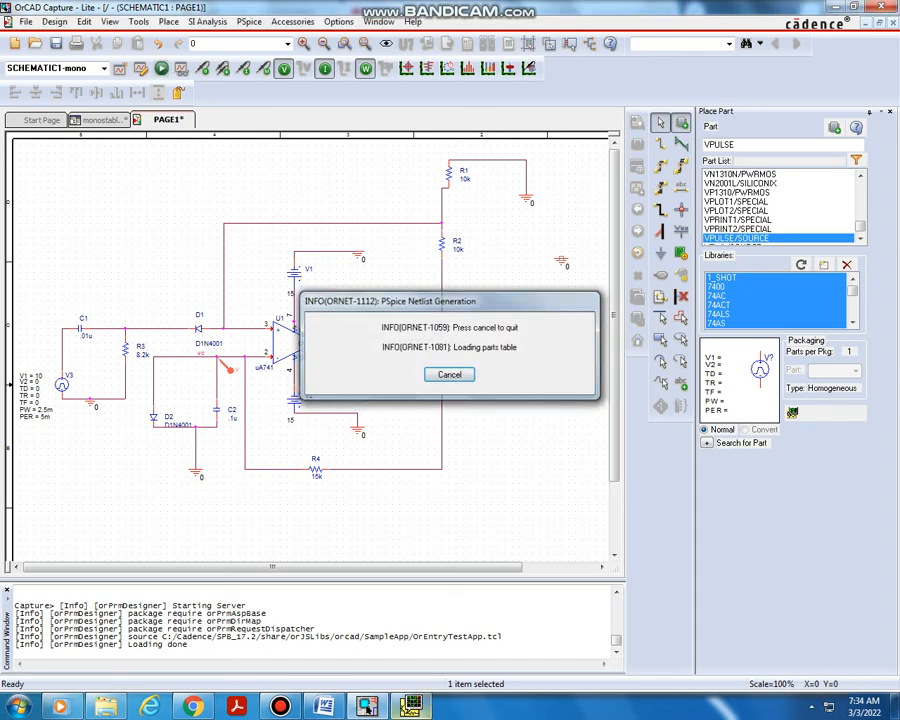
{"action": "left_click", "coordinate": [449, 374]}
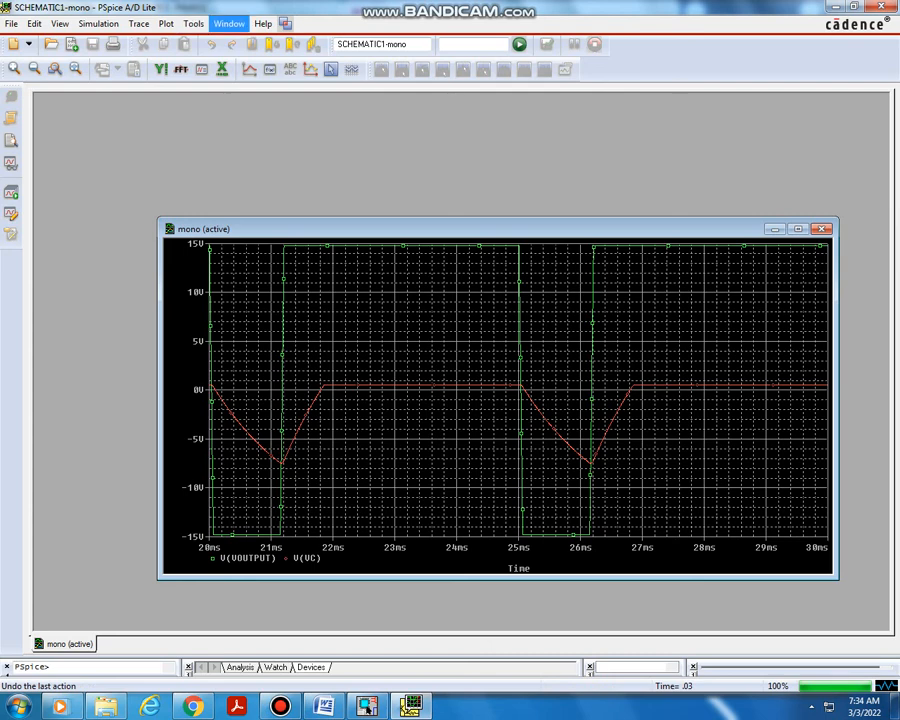
- Add a second plot to the PSpice window from the Plot menu
{"action": "left_click", "coordinate": [166, 23]}
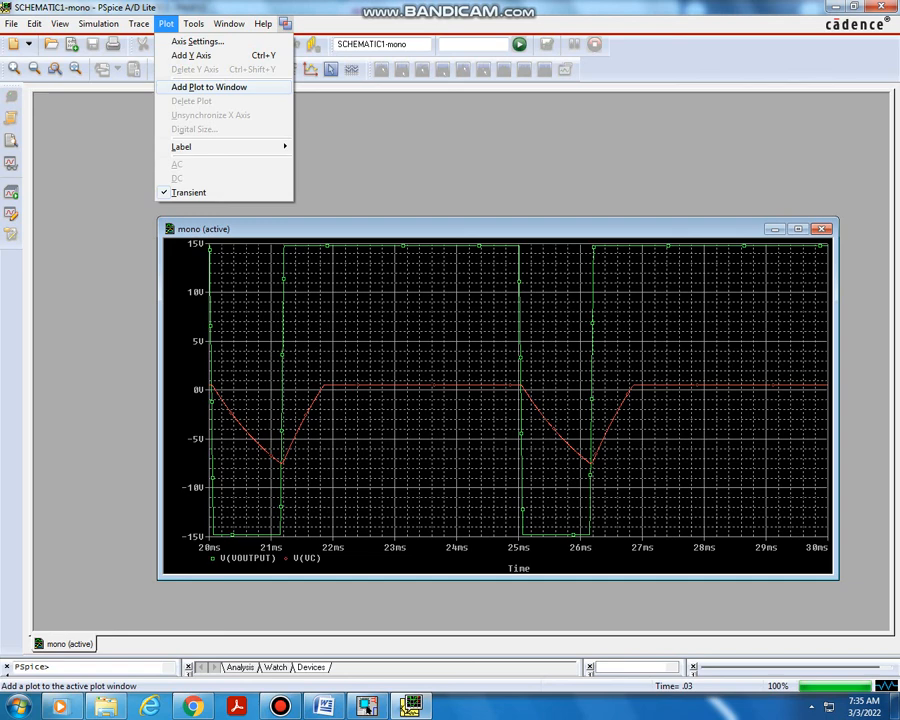
{"action": "left_click", "coordinate": [209, 87]}
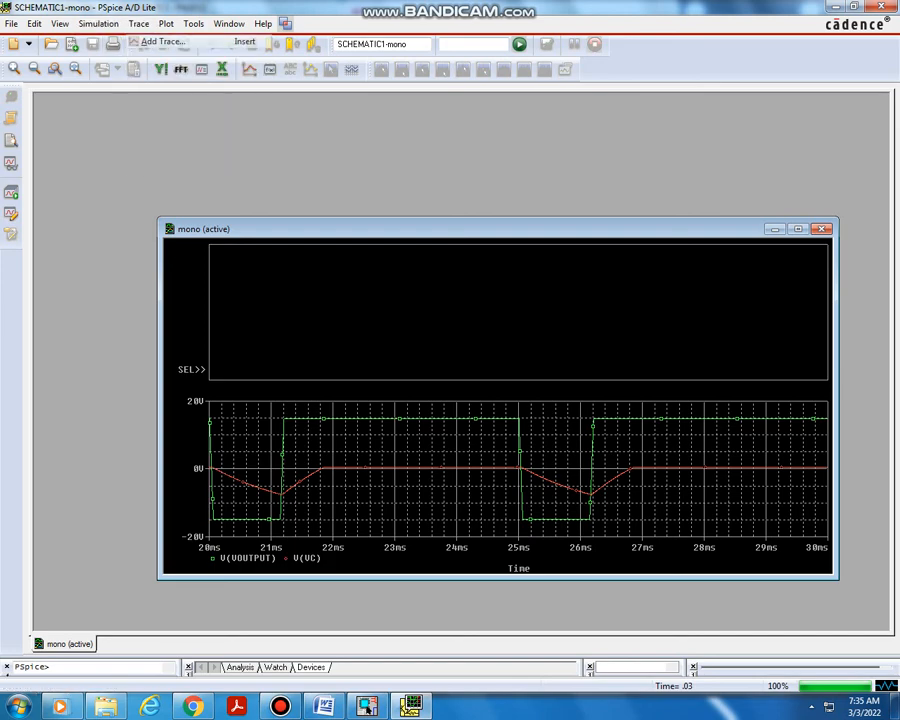
- Plot the I(V2) current as a new trace
{"action": "left_click", "coordinate": [157, 41]}
{"action": "type", "text": "I(V2)"}
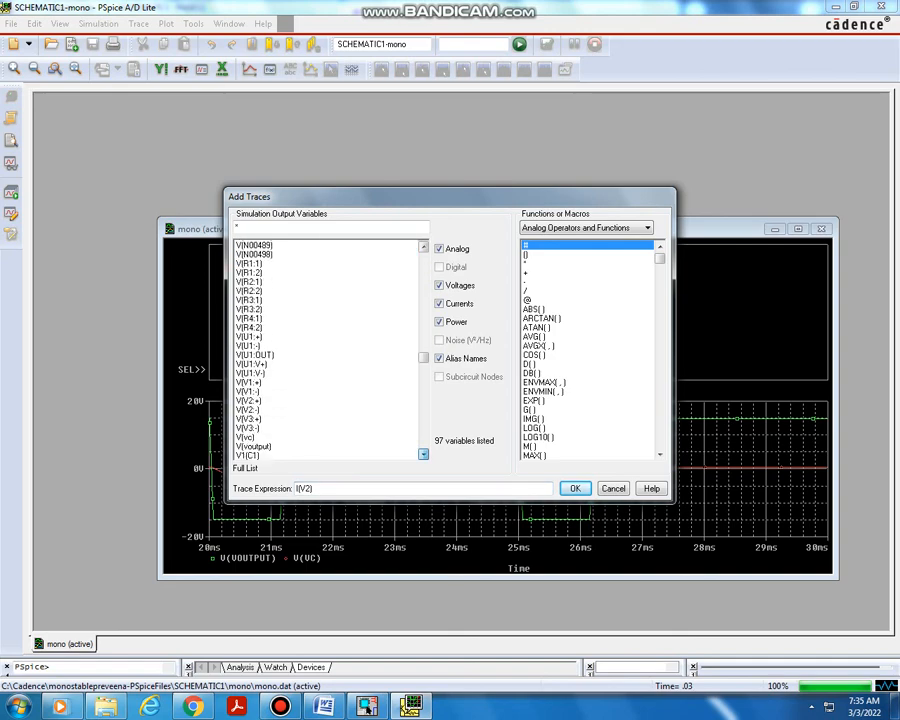
{"action": "left_click", "coordinate": [252, 445]}
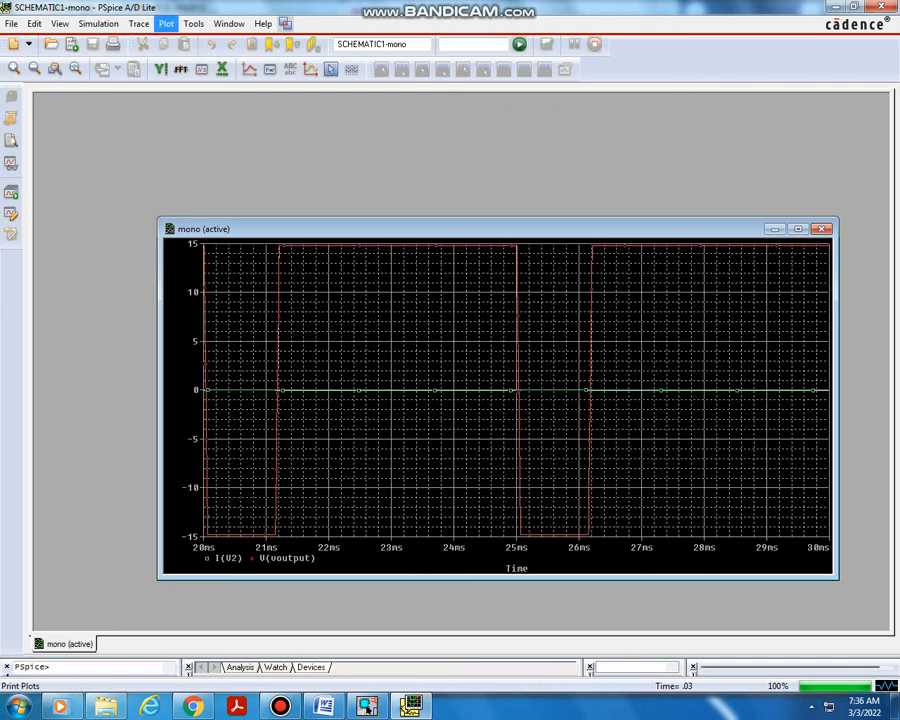
- Add another plot to the window from the Plot menu
{"action": "left_click", "coordinate": [166, 23]}
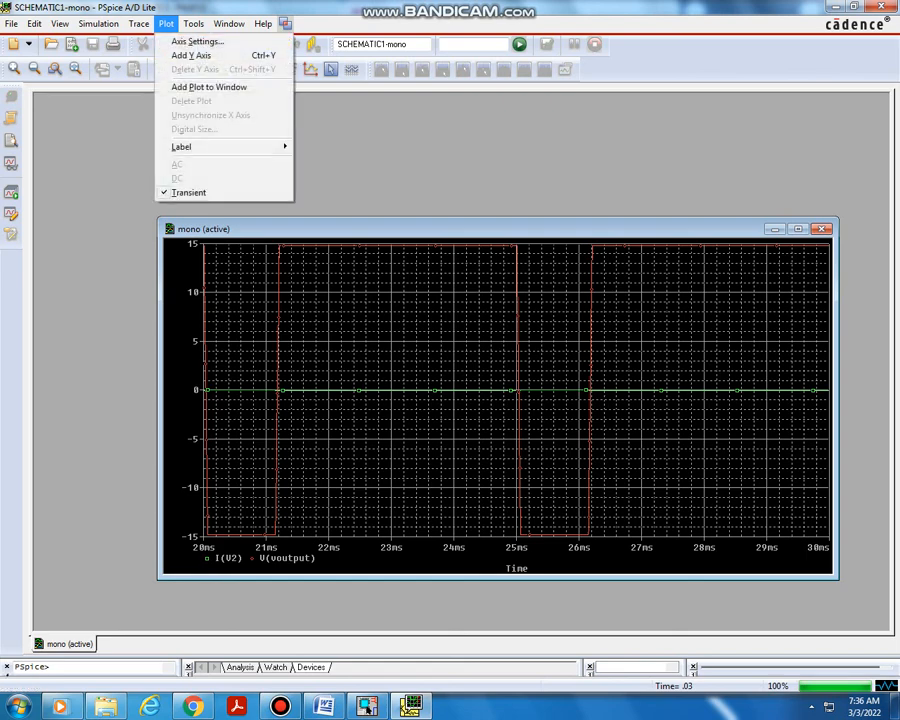
{"action": "left_click", "coordinate": [209, 87]}
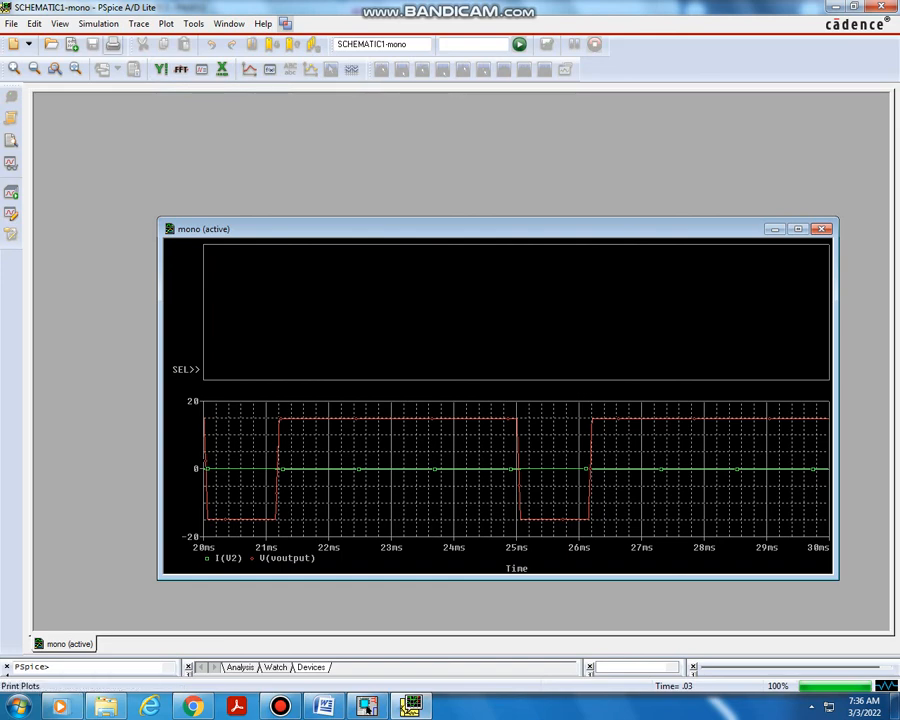
- Plot the capacitor voltage V(vc) as a trace in the new upper plot
{"action": "left_click", "coordinate": [138, 23]}
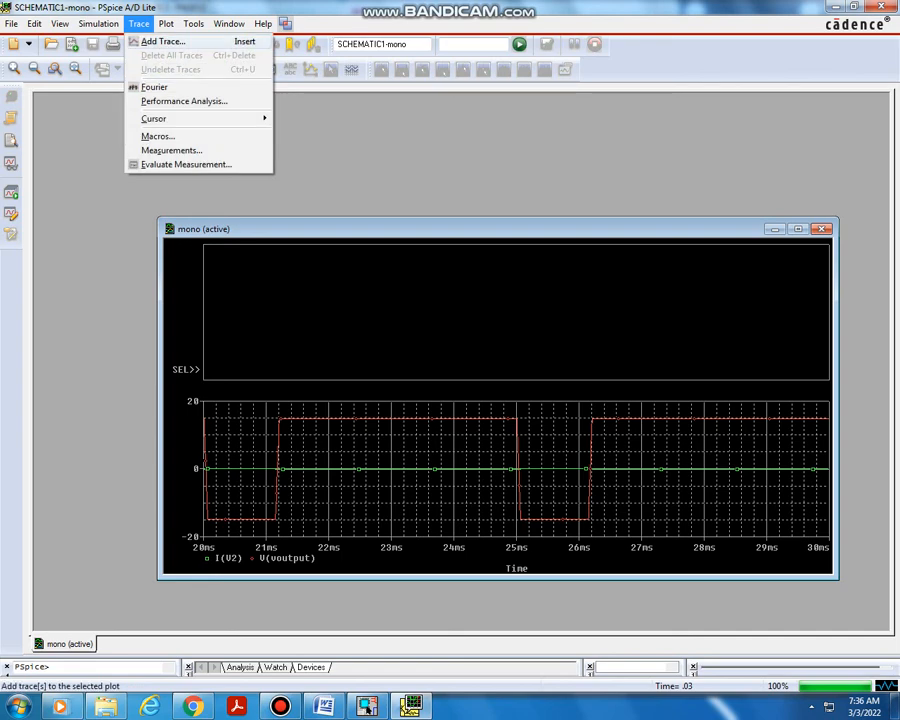
{"action": "left_click", "coordinate": [161, 41]}
{"action": "type", "text": "V(vc)"}
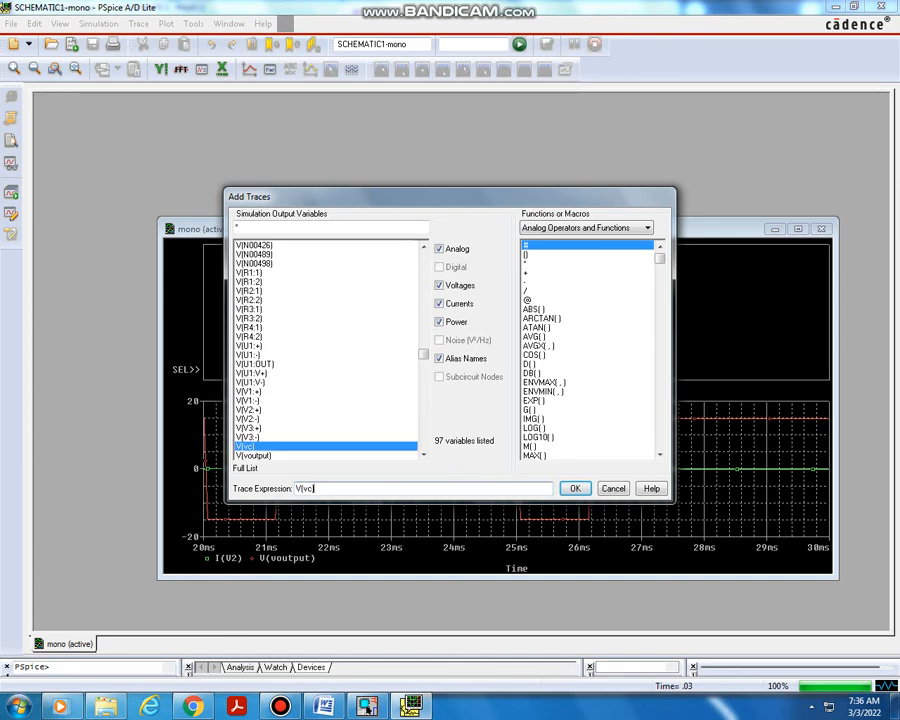
{"action": "left_click", "coordinate": [575, 488]}
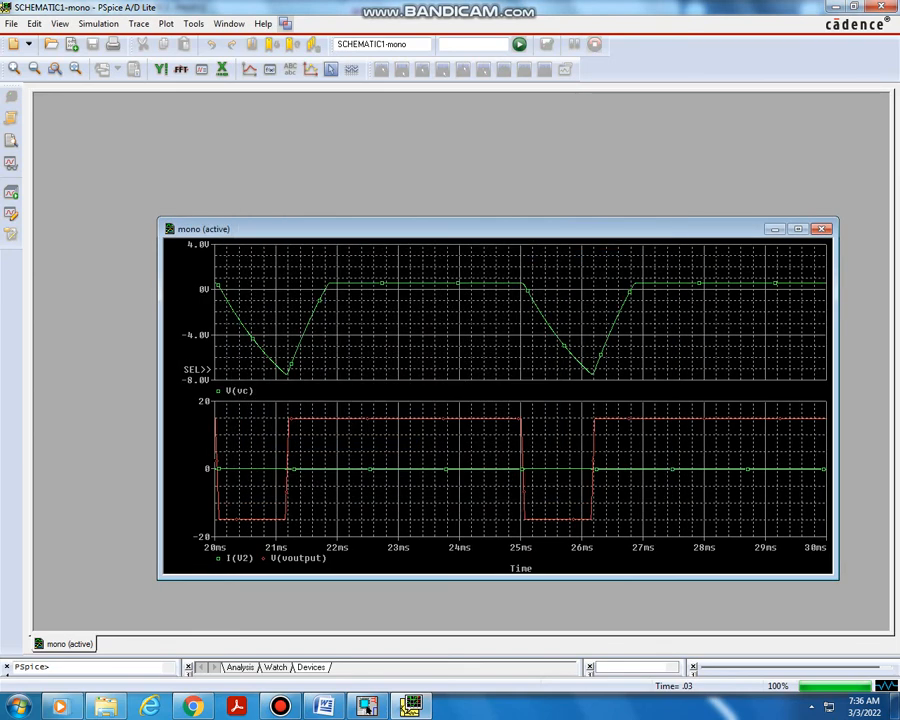